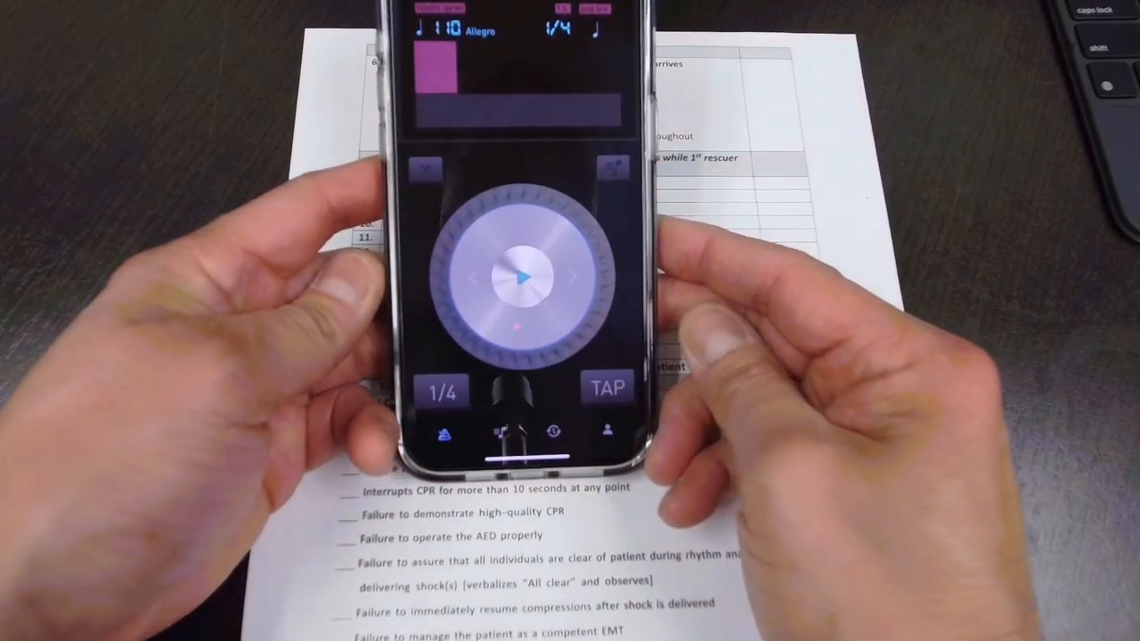
# Briefly start the metronome at 110 BPM, then stop it again
pyautogui.click(524, 276)
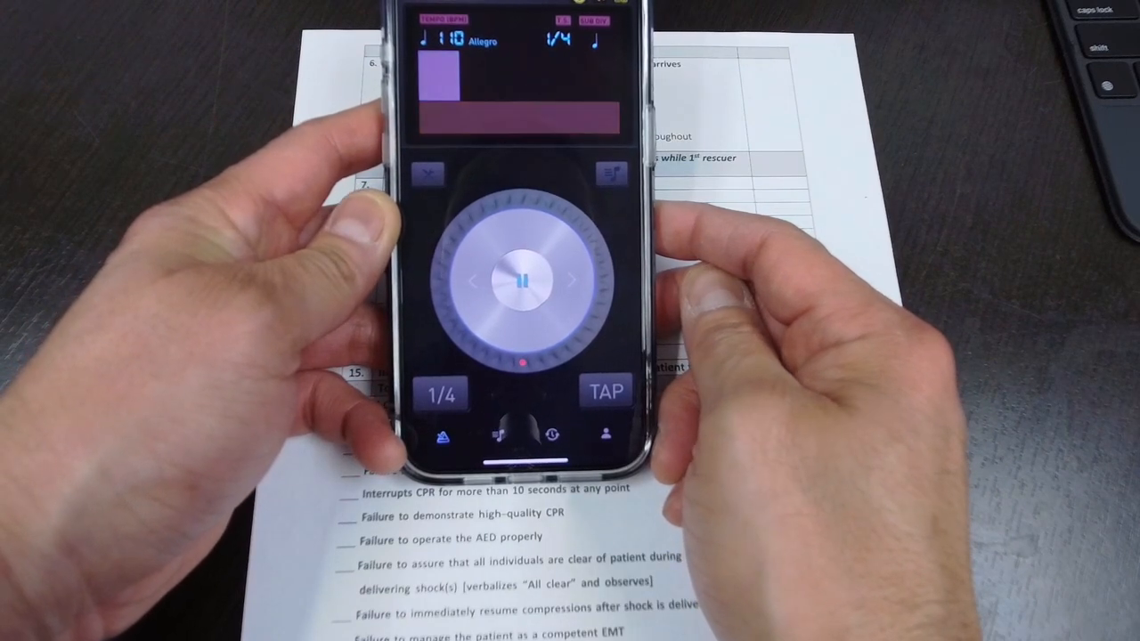
pyautogui.click(523, 281)
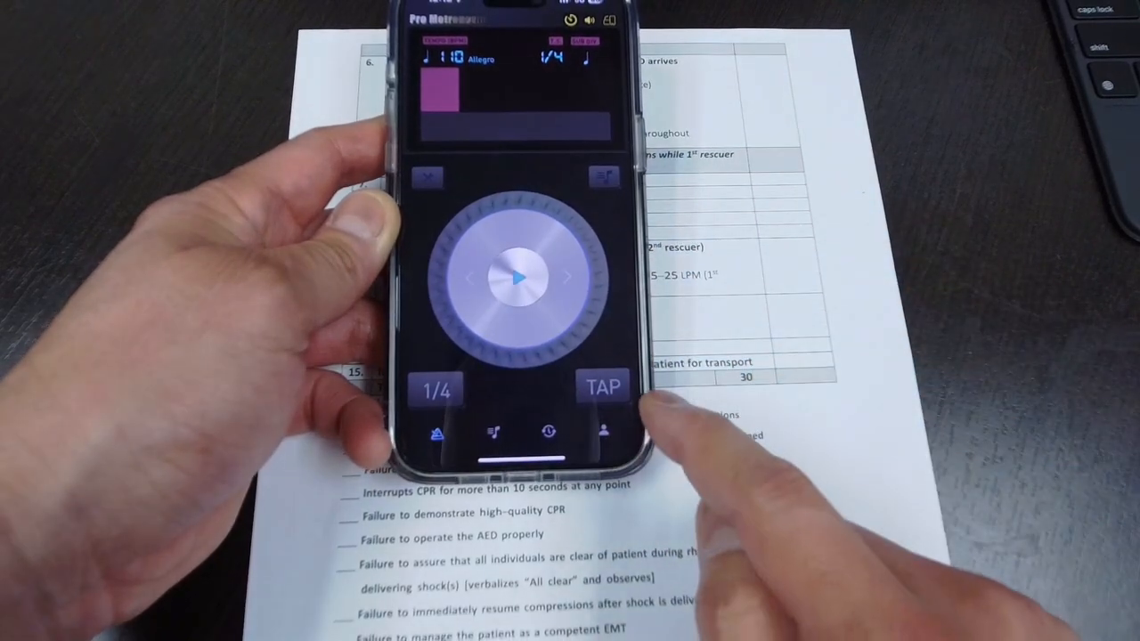
# Tap out the beat on the TAP button until the tempo reads about 112 BPM
pyautogui.click(602, 386)
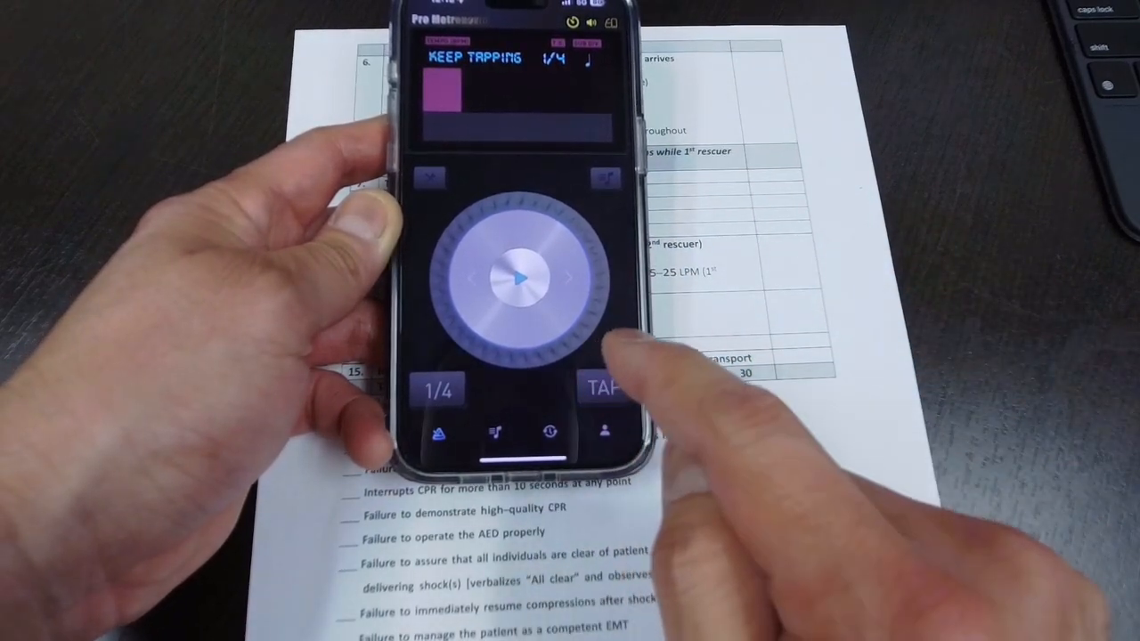
pyautogui.click(606, 388)
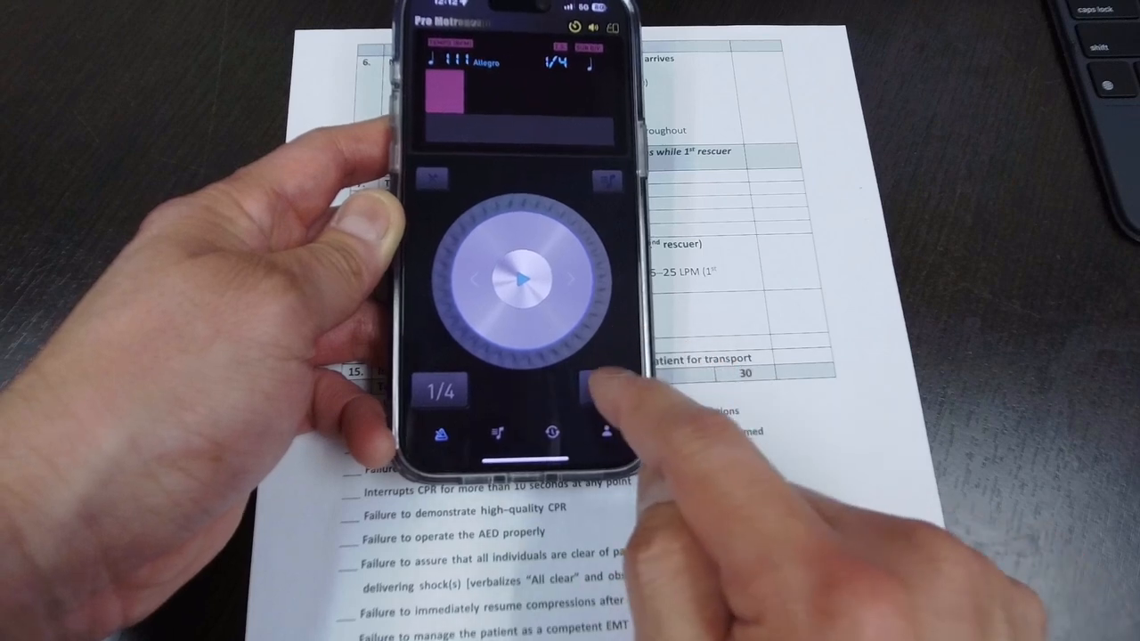
pyautogui.click(596, 390)
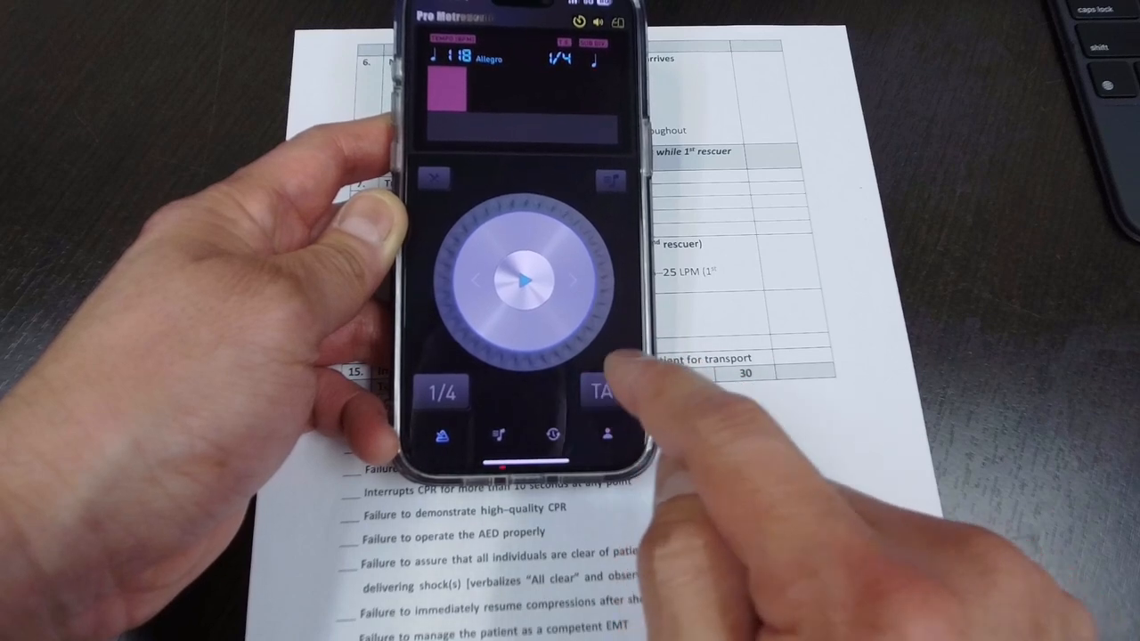
pyautogui.click(603, 392)
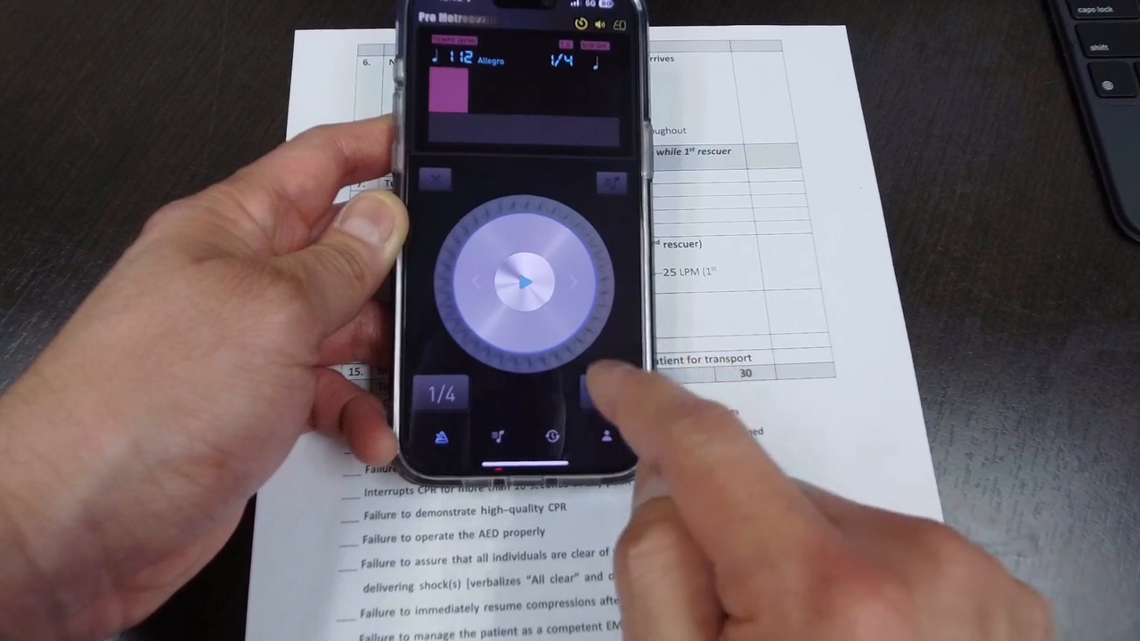
pyautogui.click(606, 392)
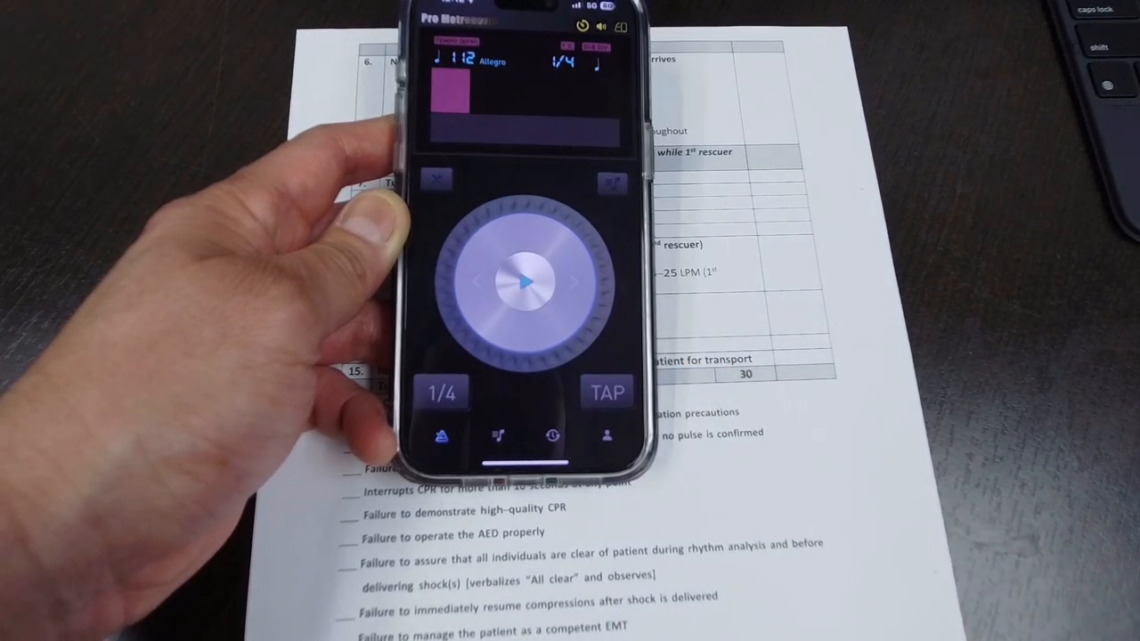